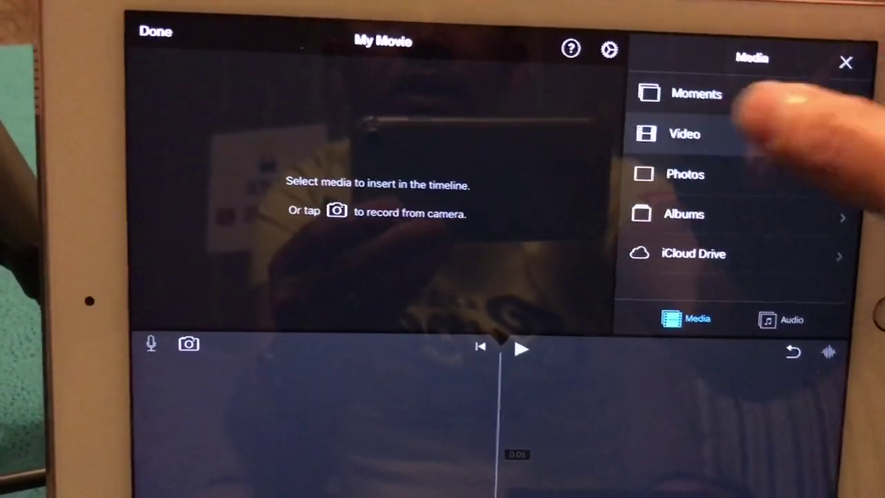
Open the video library and browse Recently Added for the pedal close-up clip.
click(682, 133)
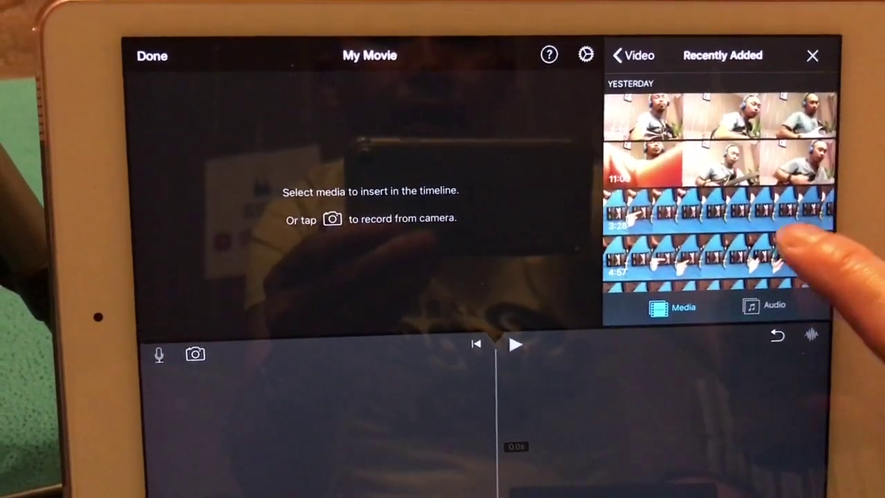
scroll(down, 3)
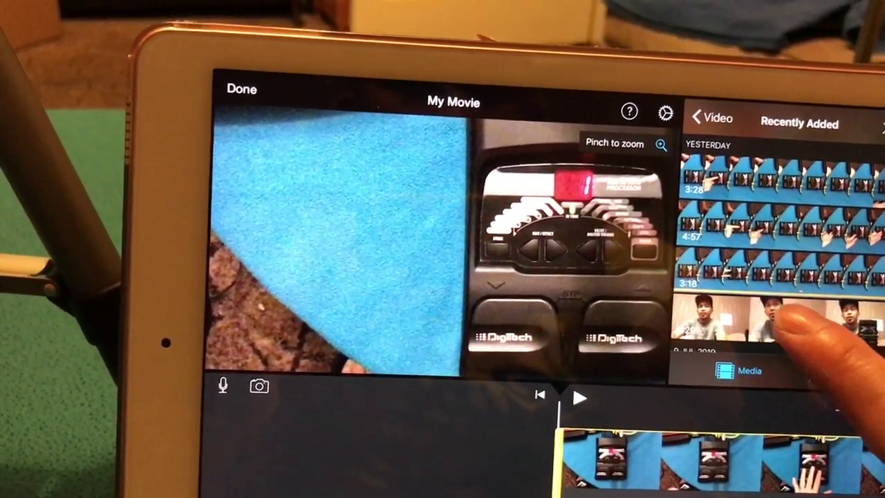
Add the talking-to-camera clip as an overlay above the pedal clip and select it.
click(774, 321)
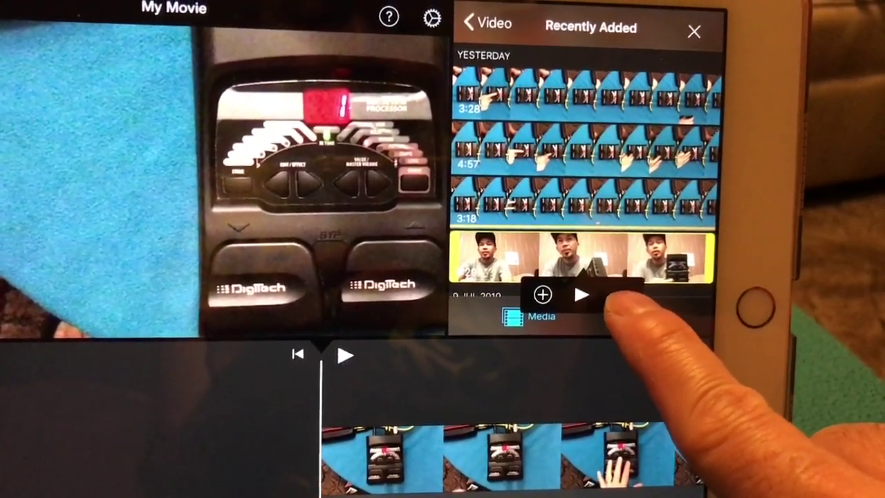
click(542, 292)
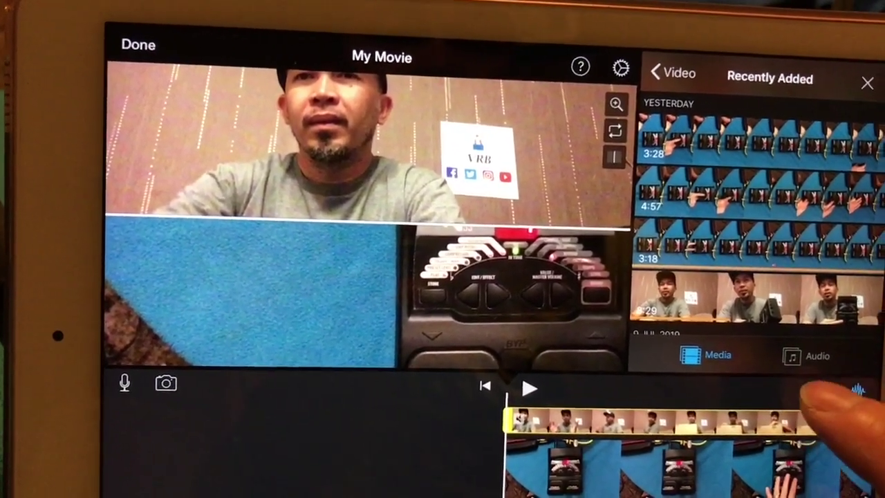
click(867, 80)
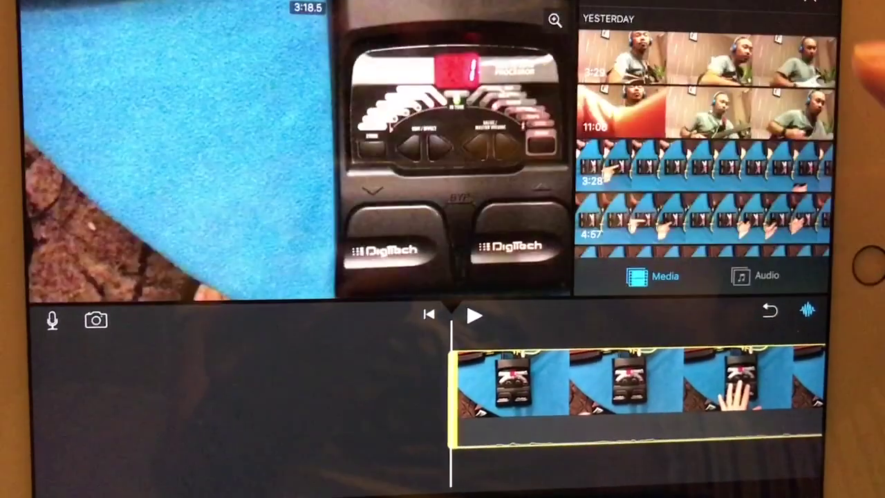
Choose the headphone-wearing guitarist clip from Recently Added.
click(760, 114)
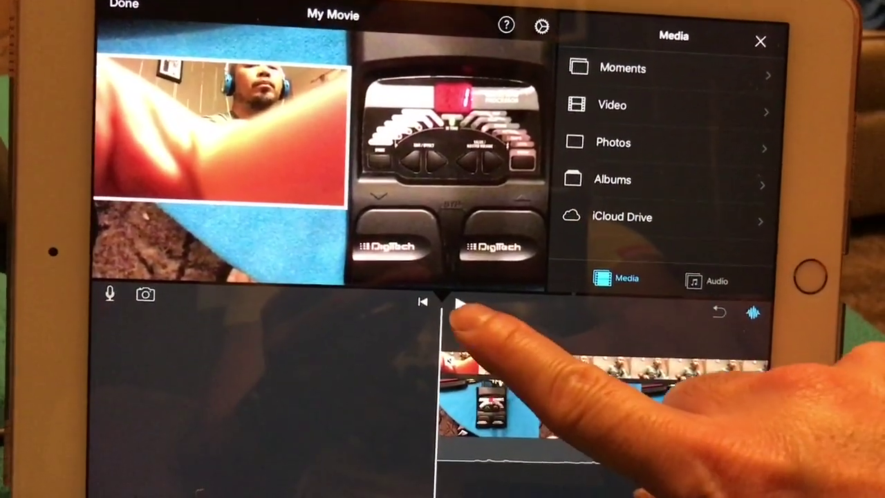
Play the movie and reposition the guitarist overlay clip to align its timing.
click(462, 302)
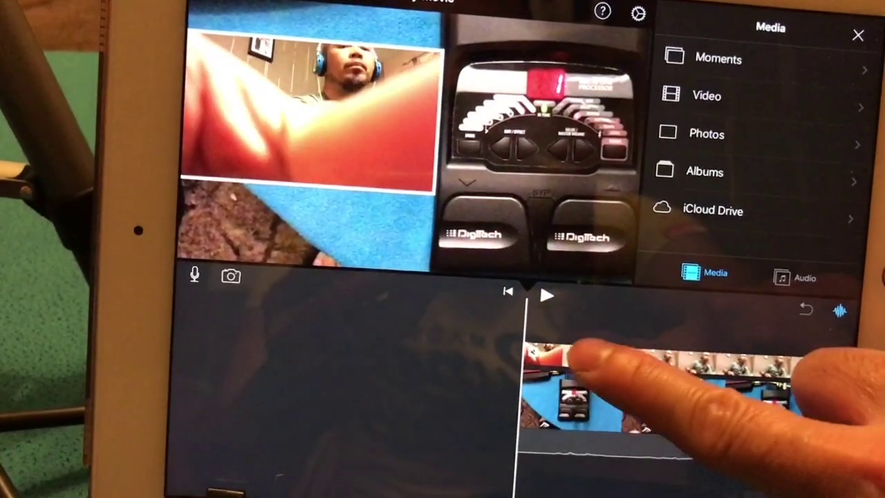
click(577, 374)
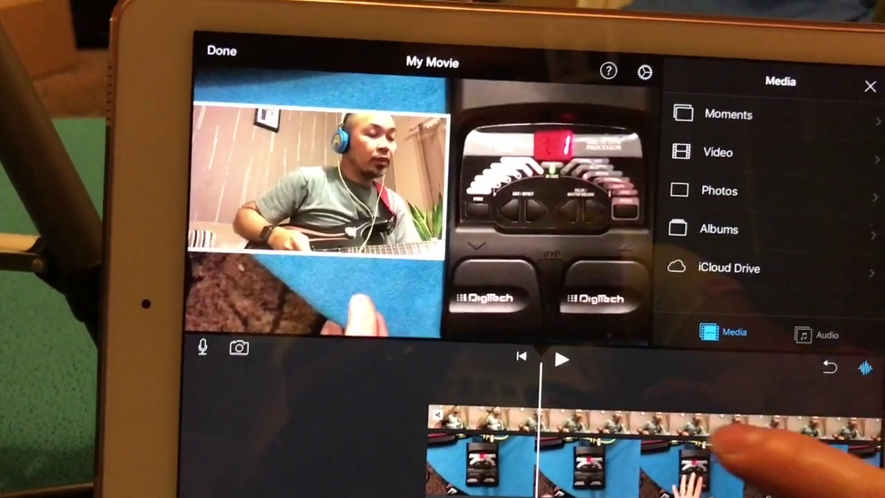
click(565, 358)
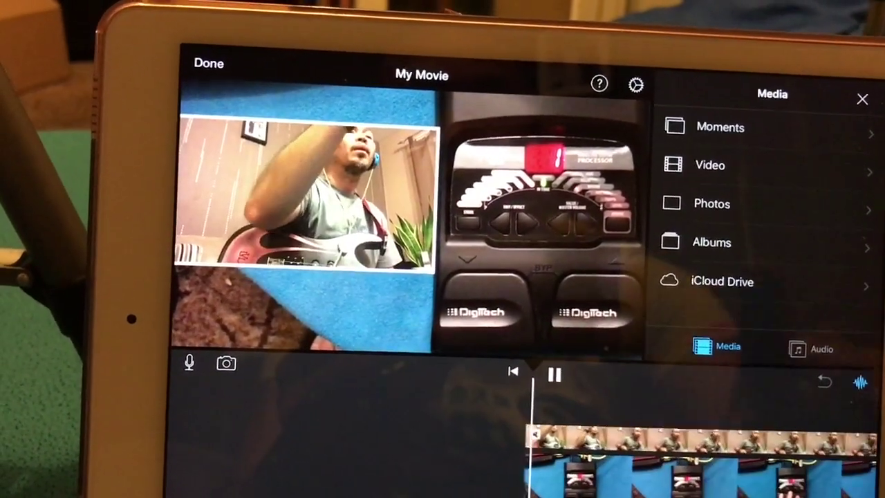